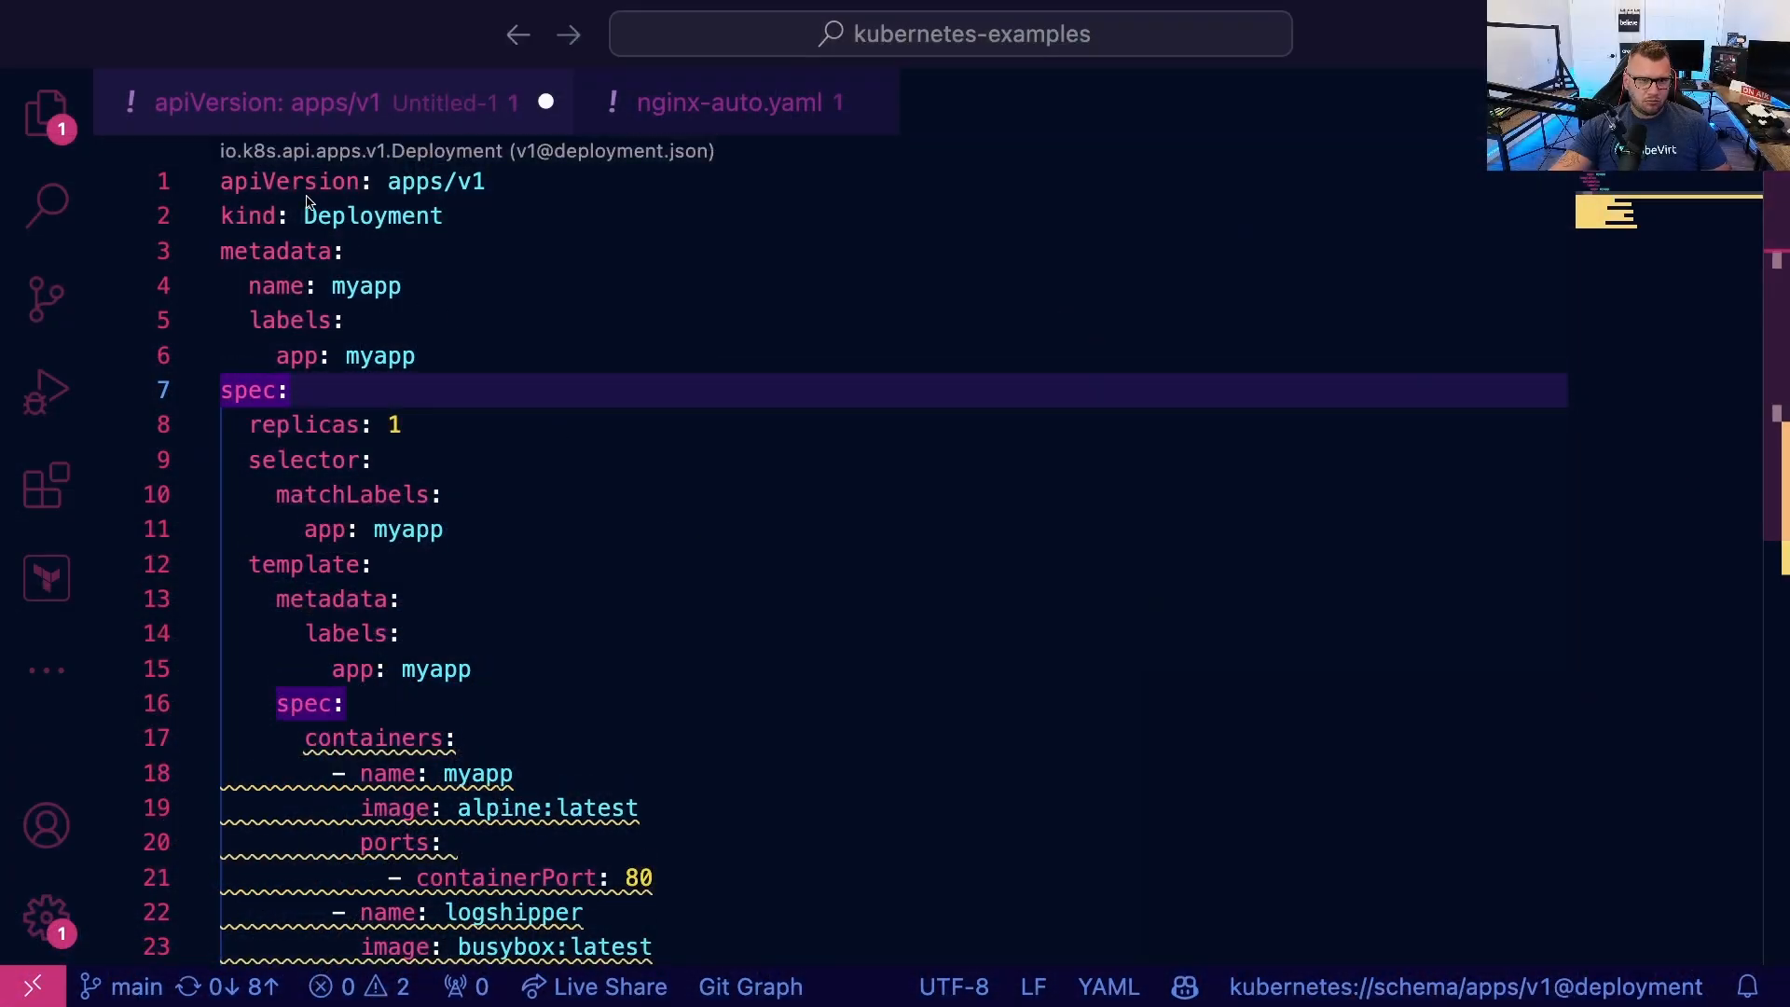
{"action": "mouse_move", "coordinate": [480, 267]}
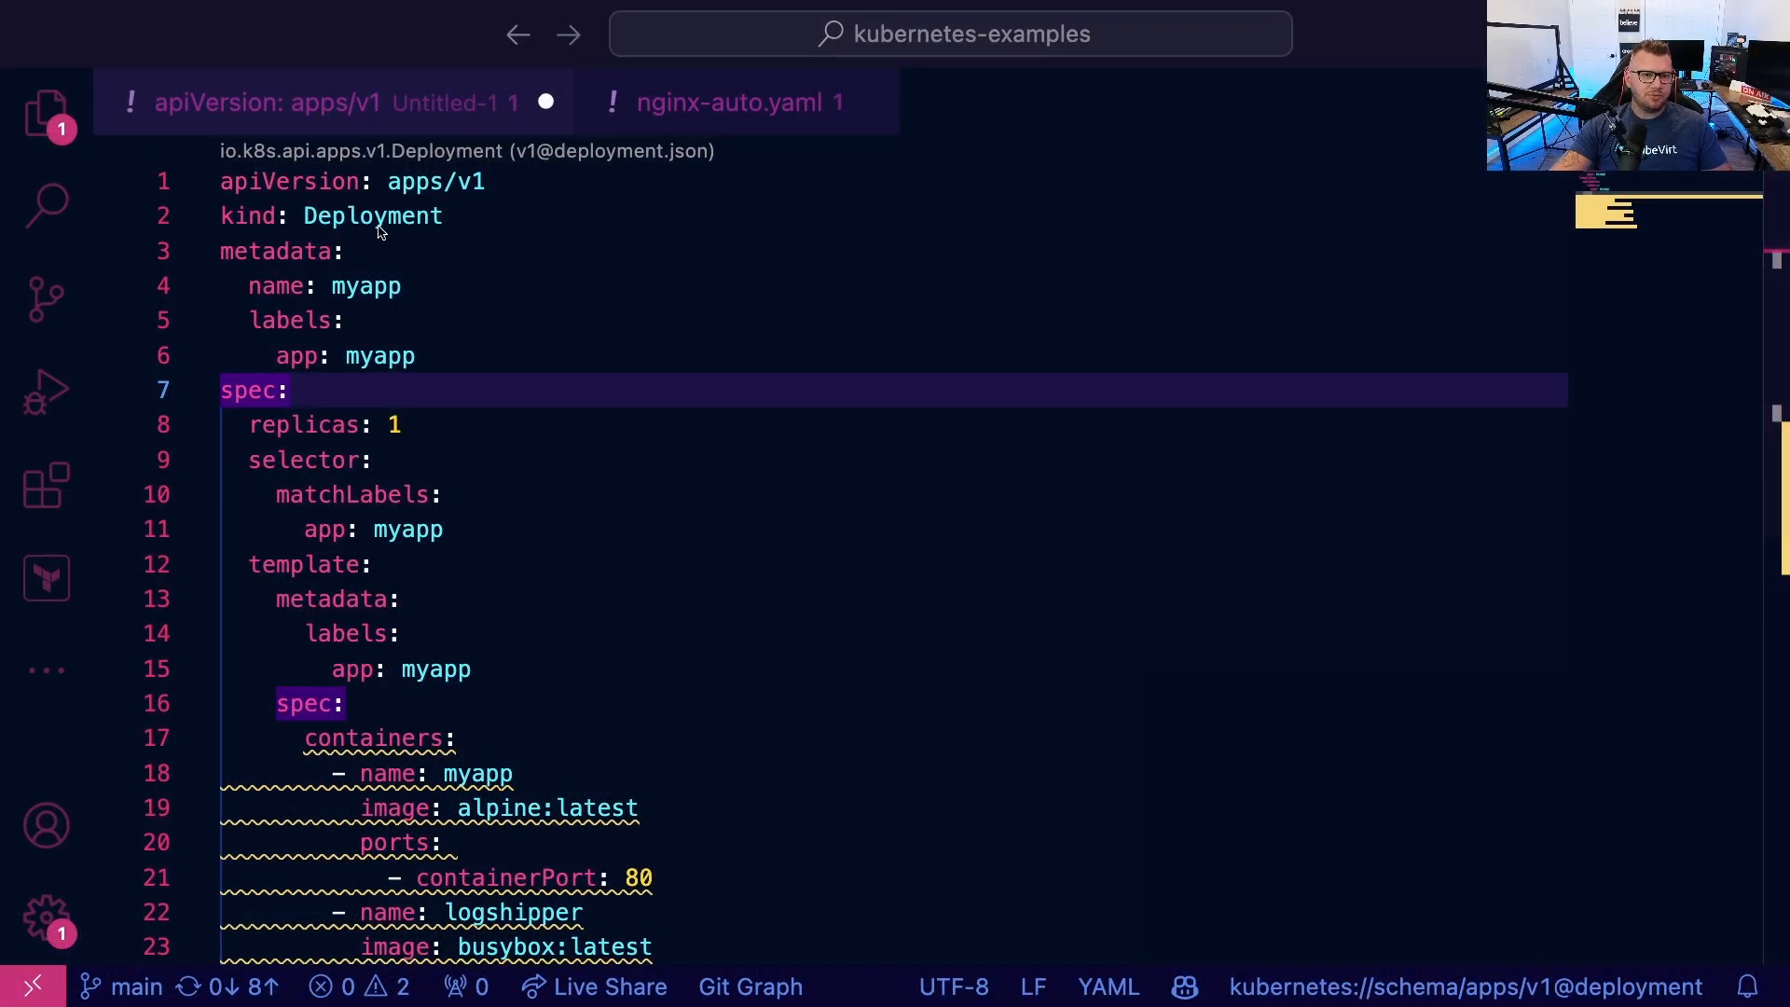
{"action": "scroll", "scroll_direction": "down", "scroll_amount": 3}
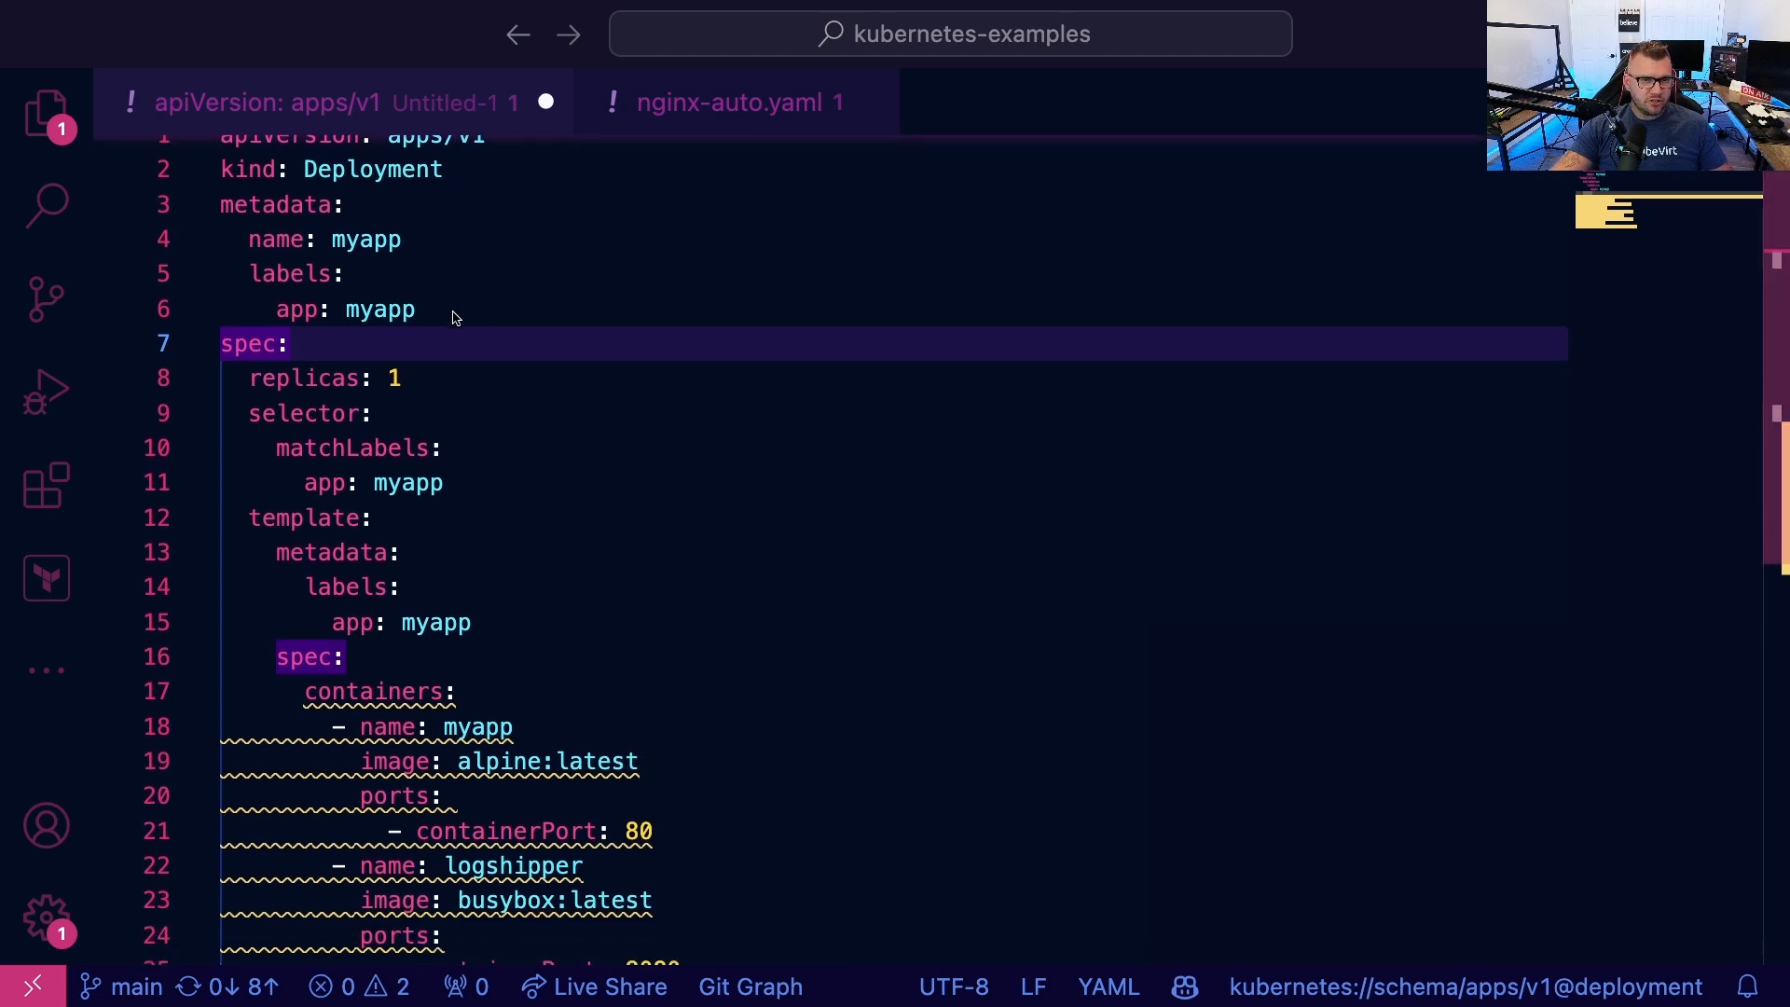
{"action": "scroll", "scroll_direction": "down", "scroll_amount": 3}
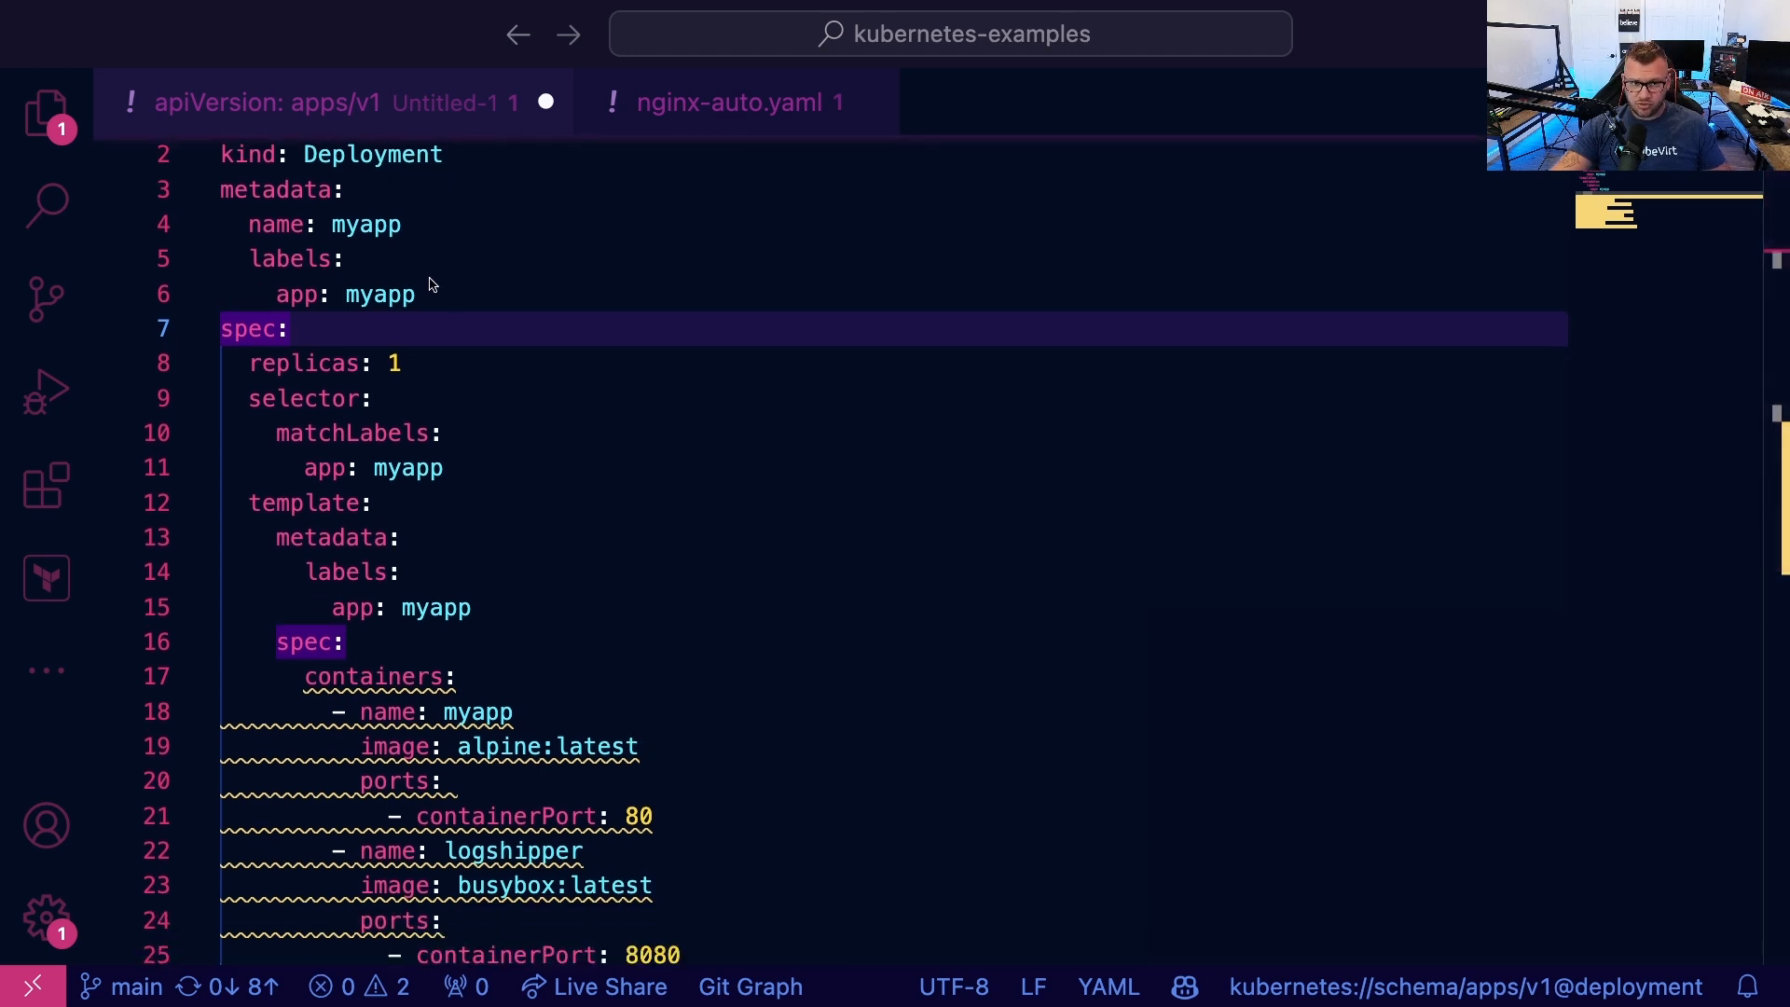
{"action": "scroll", "scroll_direction": "down", "scroll_amount": 3}
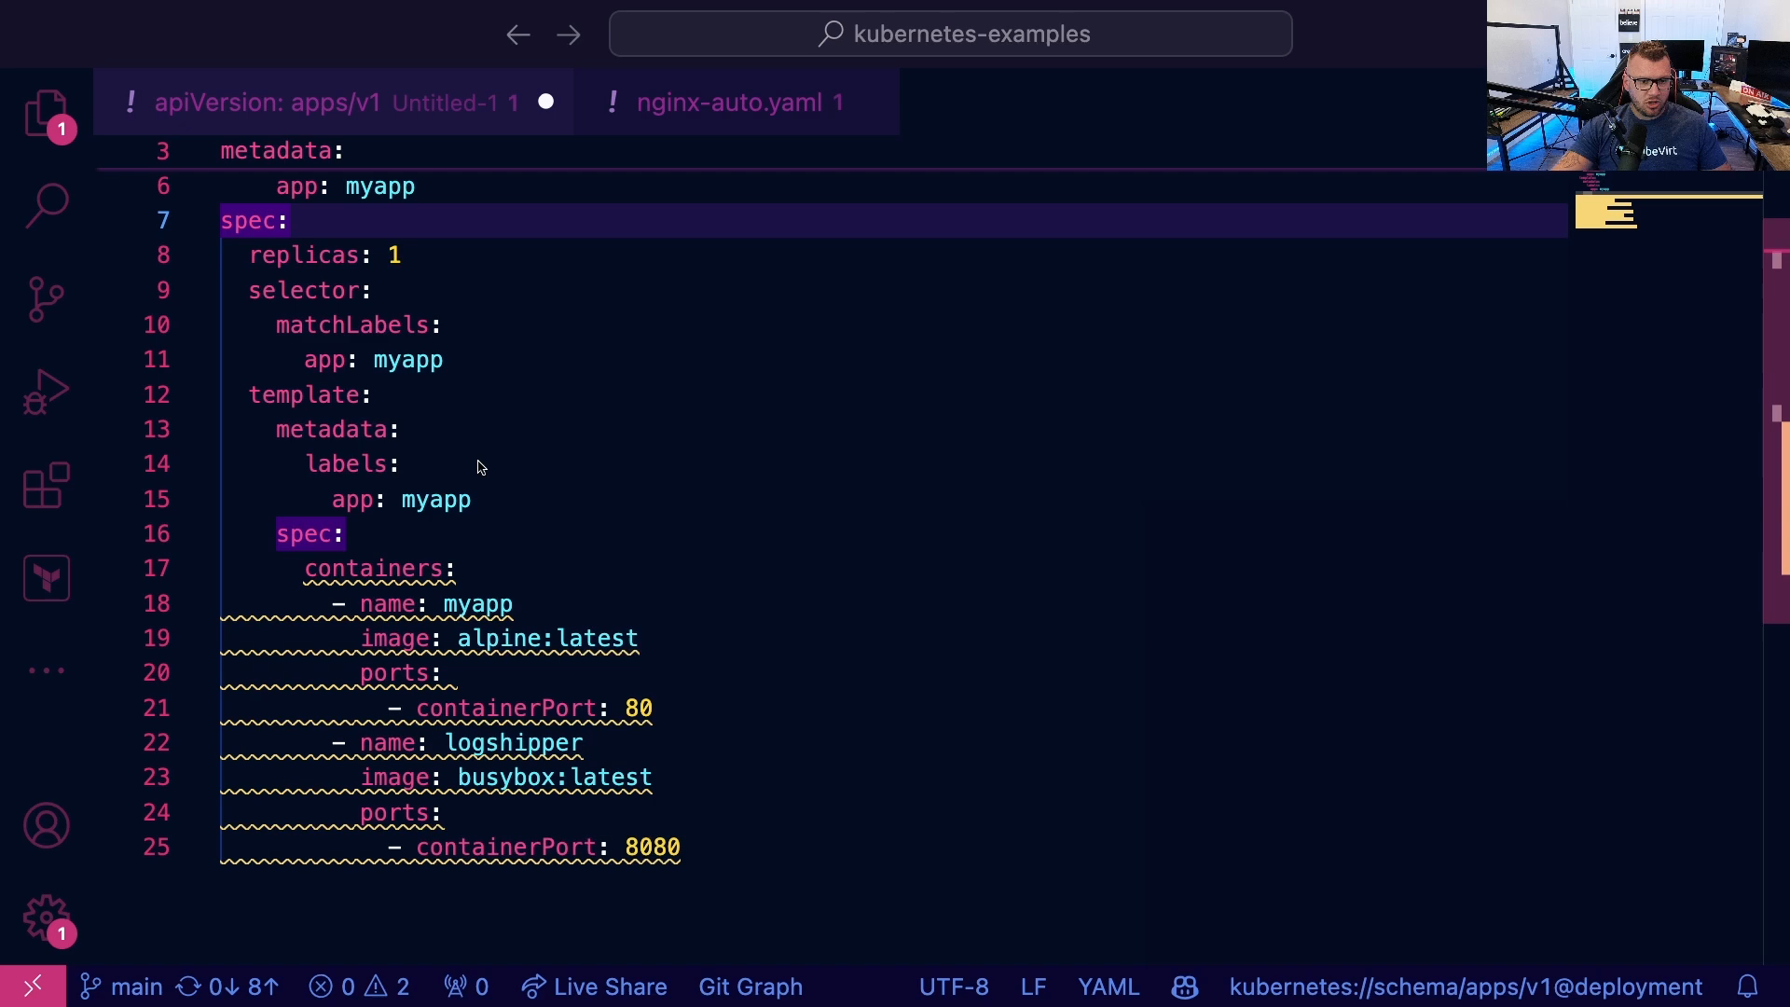
{"action": "scroll", "scroll_direction": "down", "scroll_amount": 3}
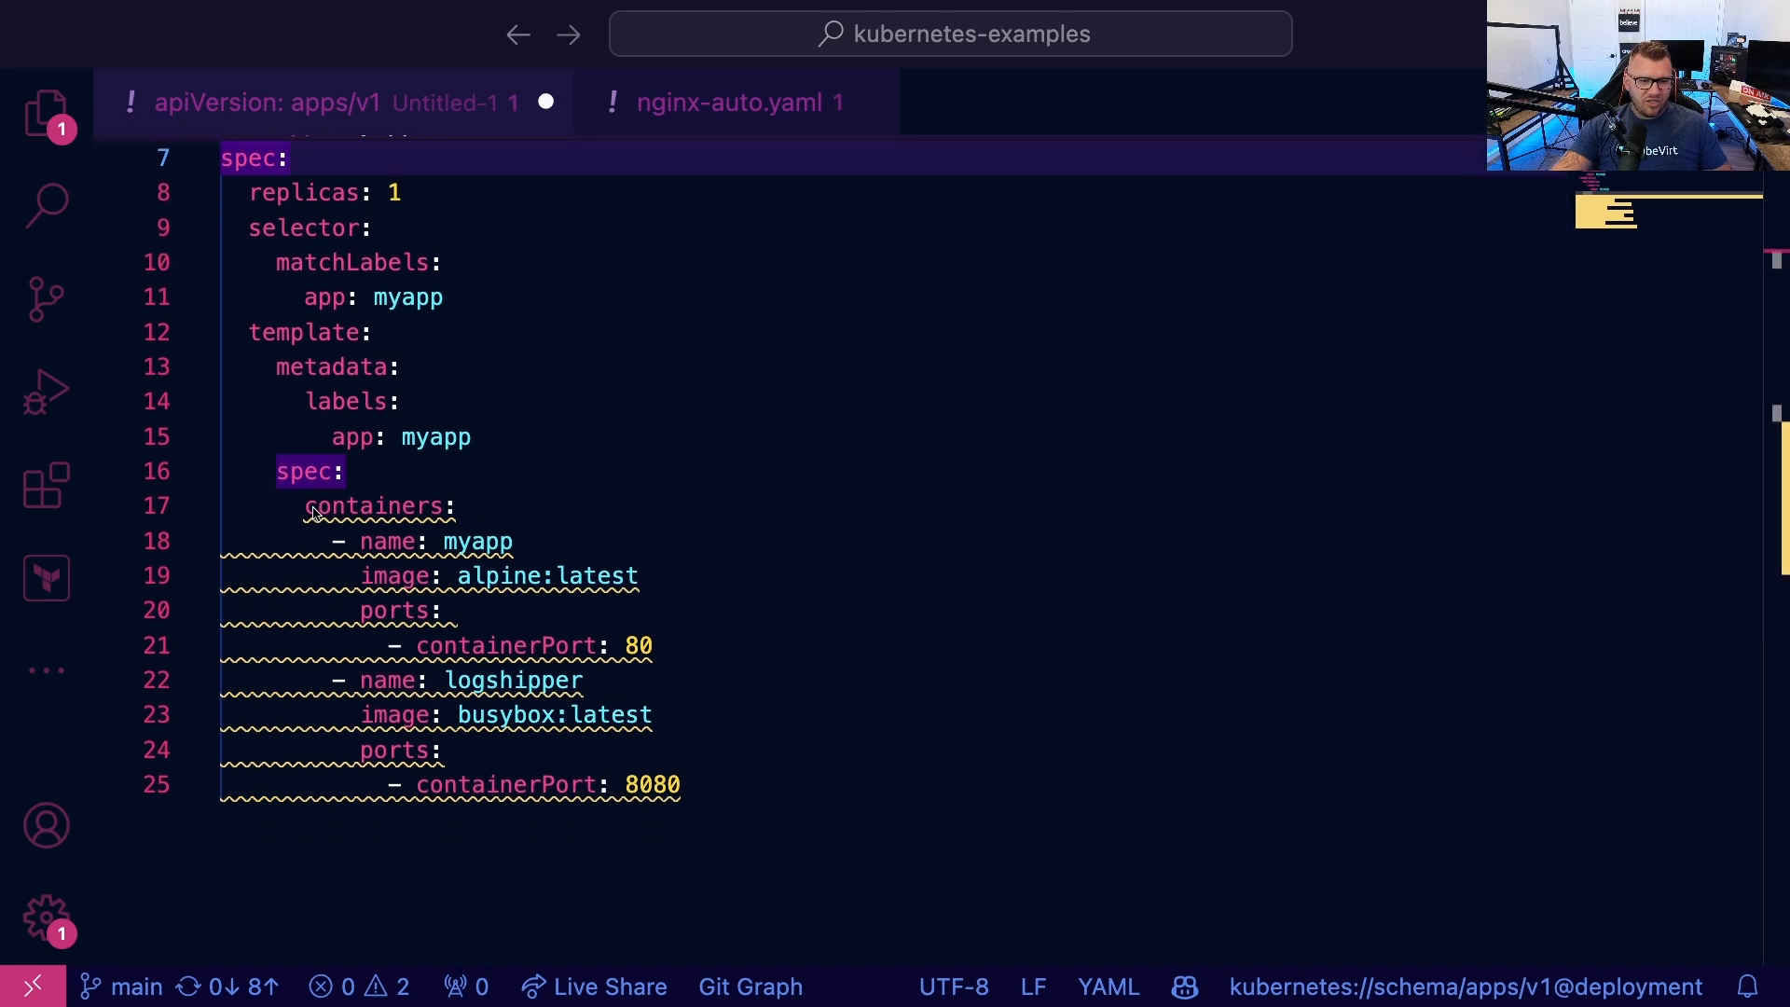
{"action": "left_click", "coordinate": [308, 505]}
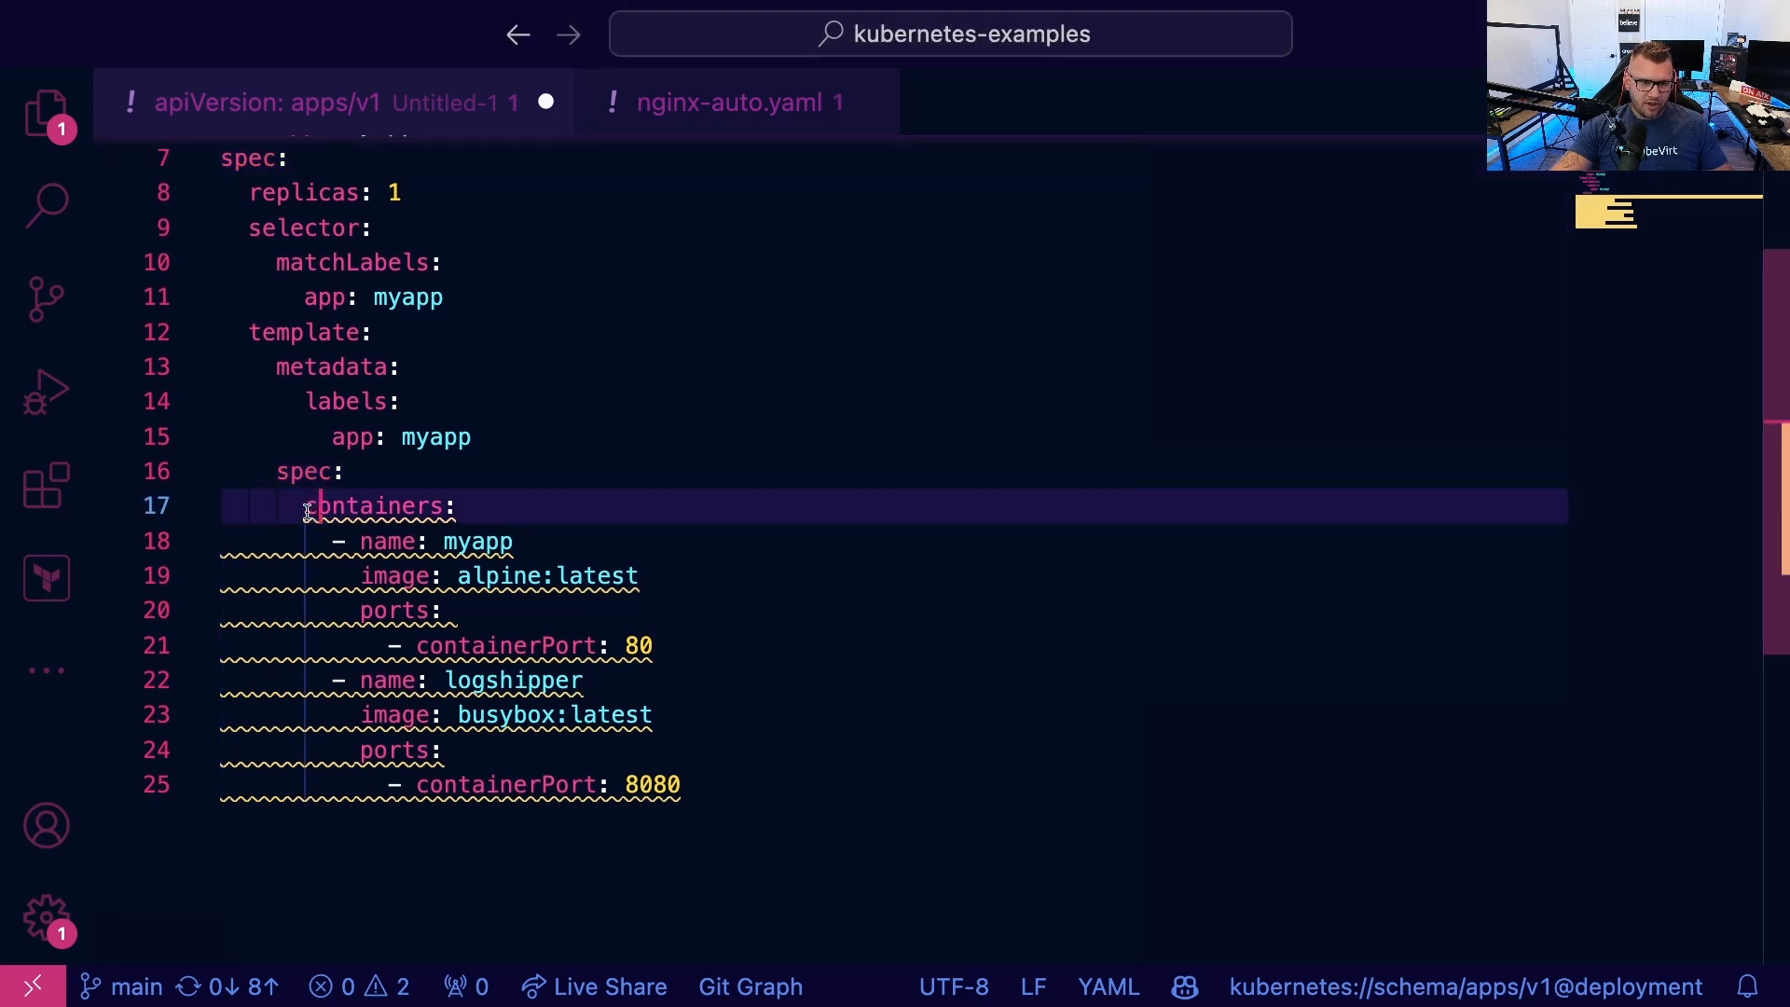
{"action": "mouse_move", "coordinate": [377, 506]}
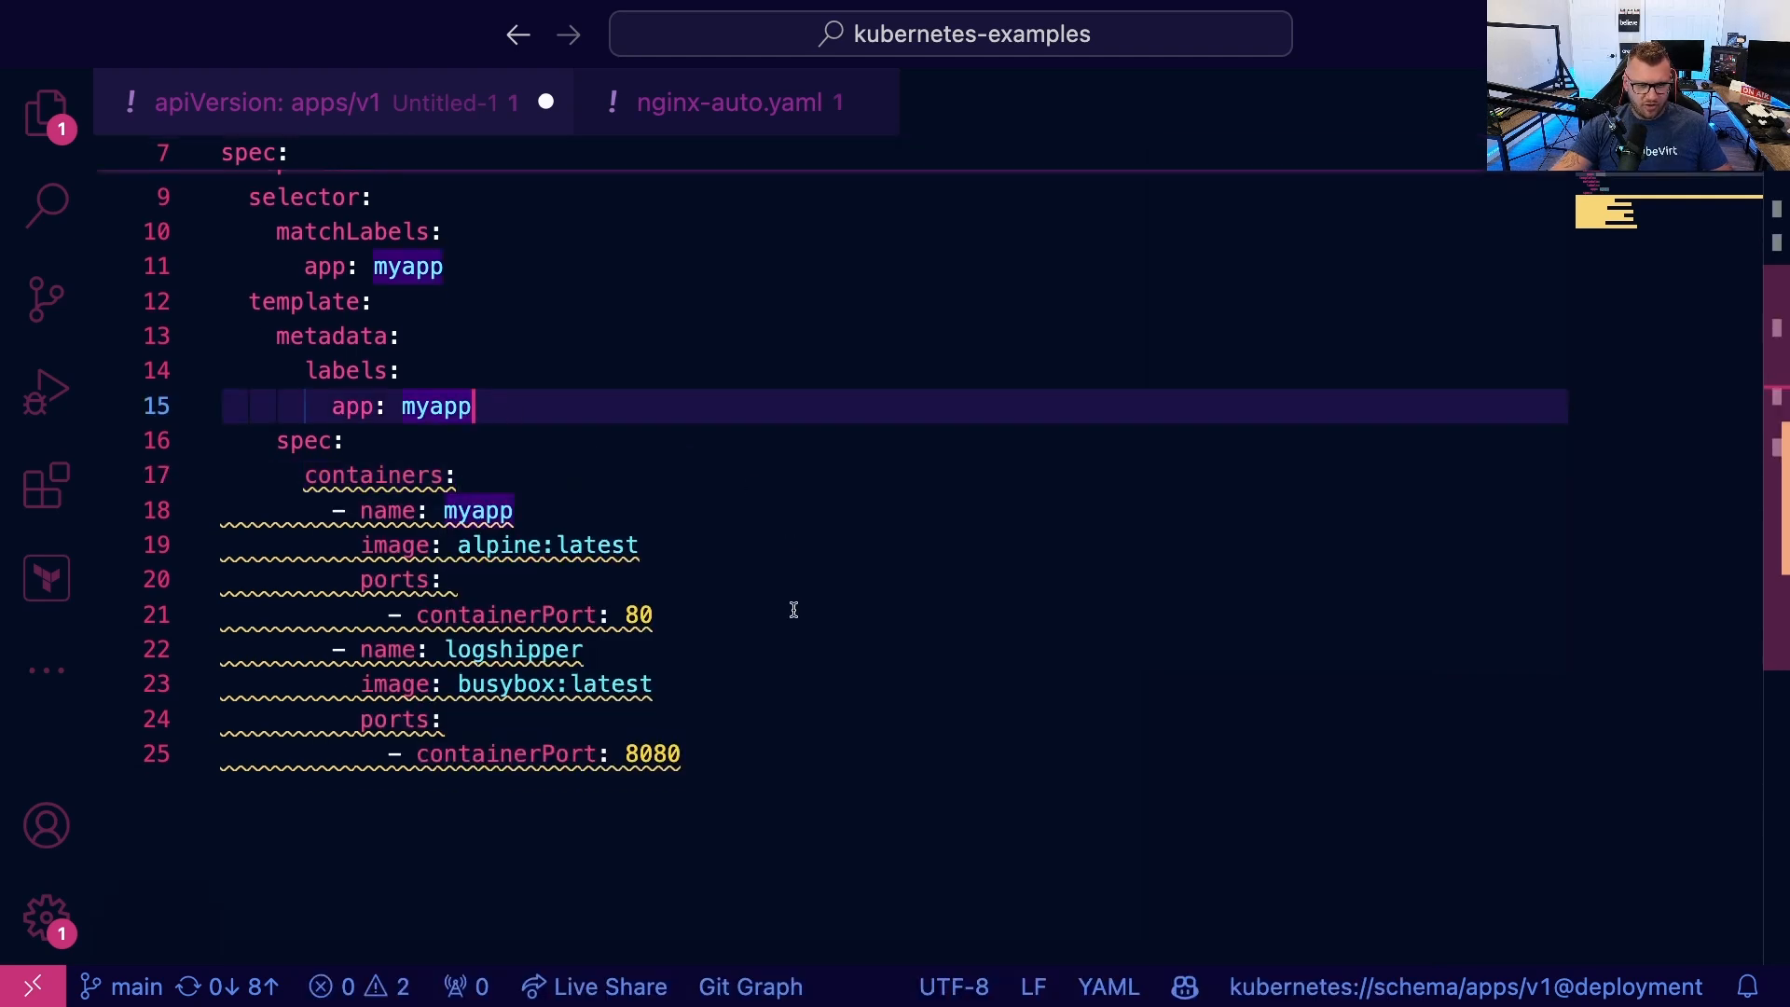
{"action": "mouse_move", "coordinate": [388, 509]}
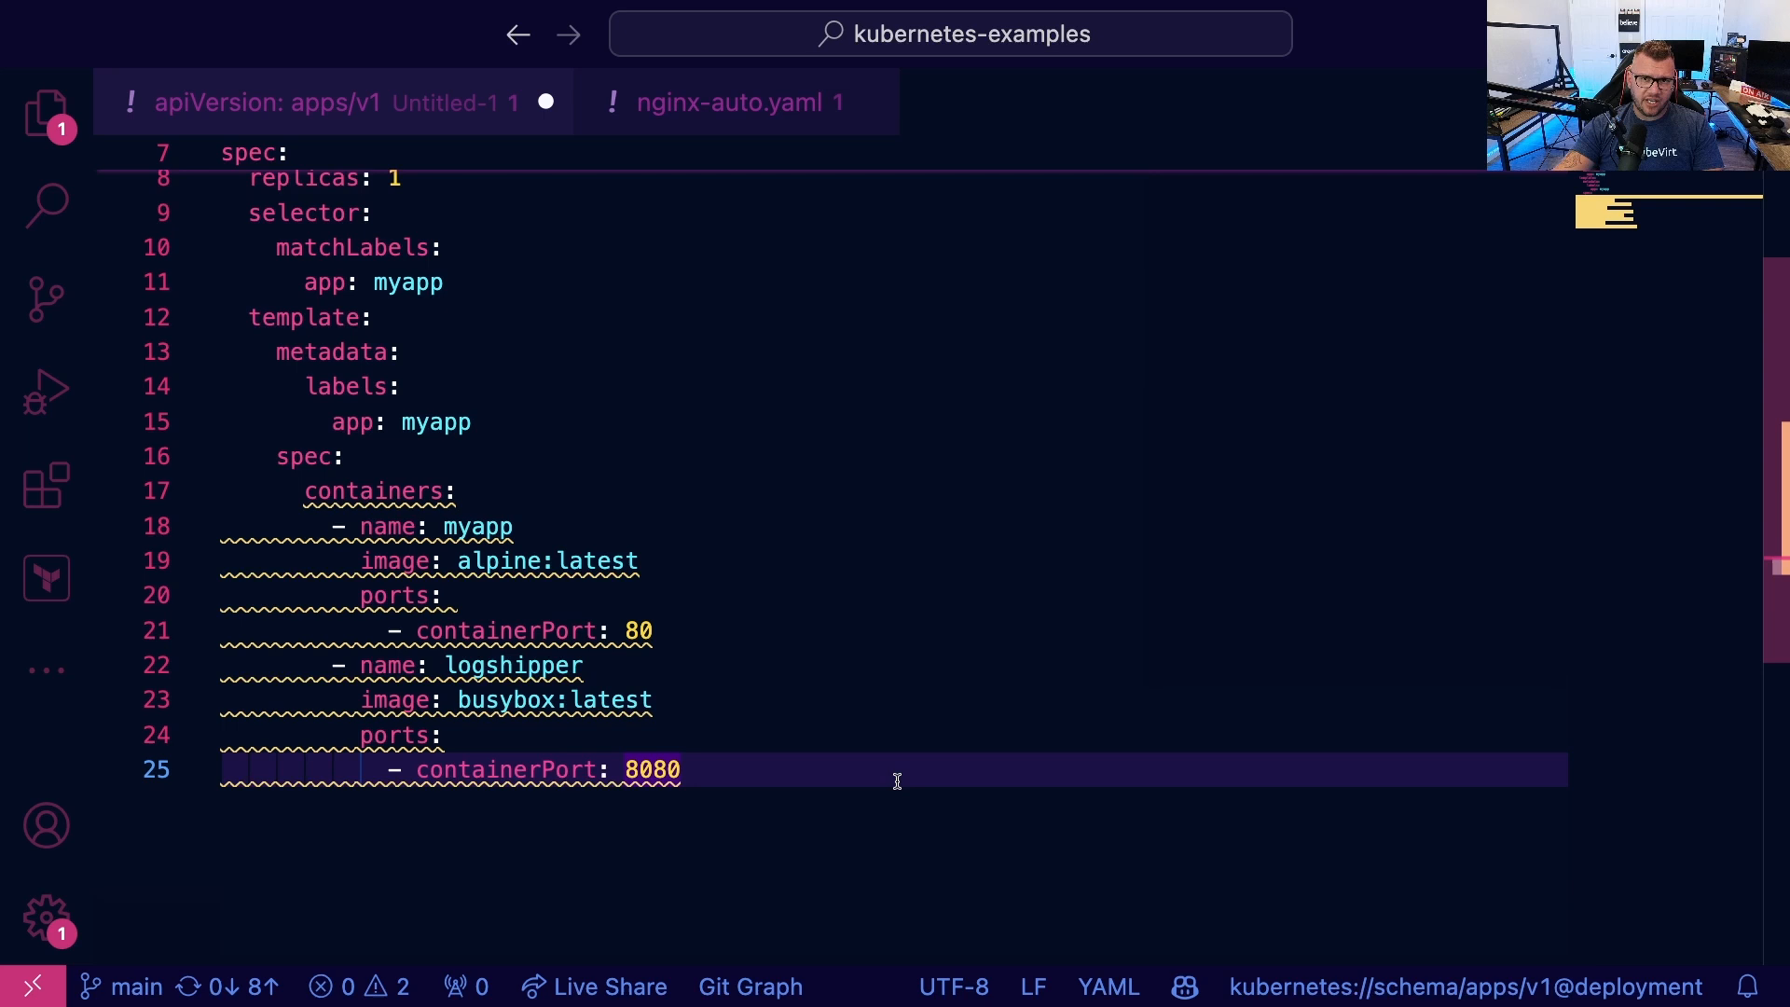
{"action": "scroll", "scroll_direction": "up", "scroll_amount": 3}
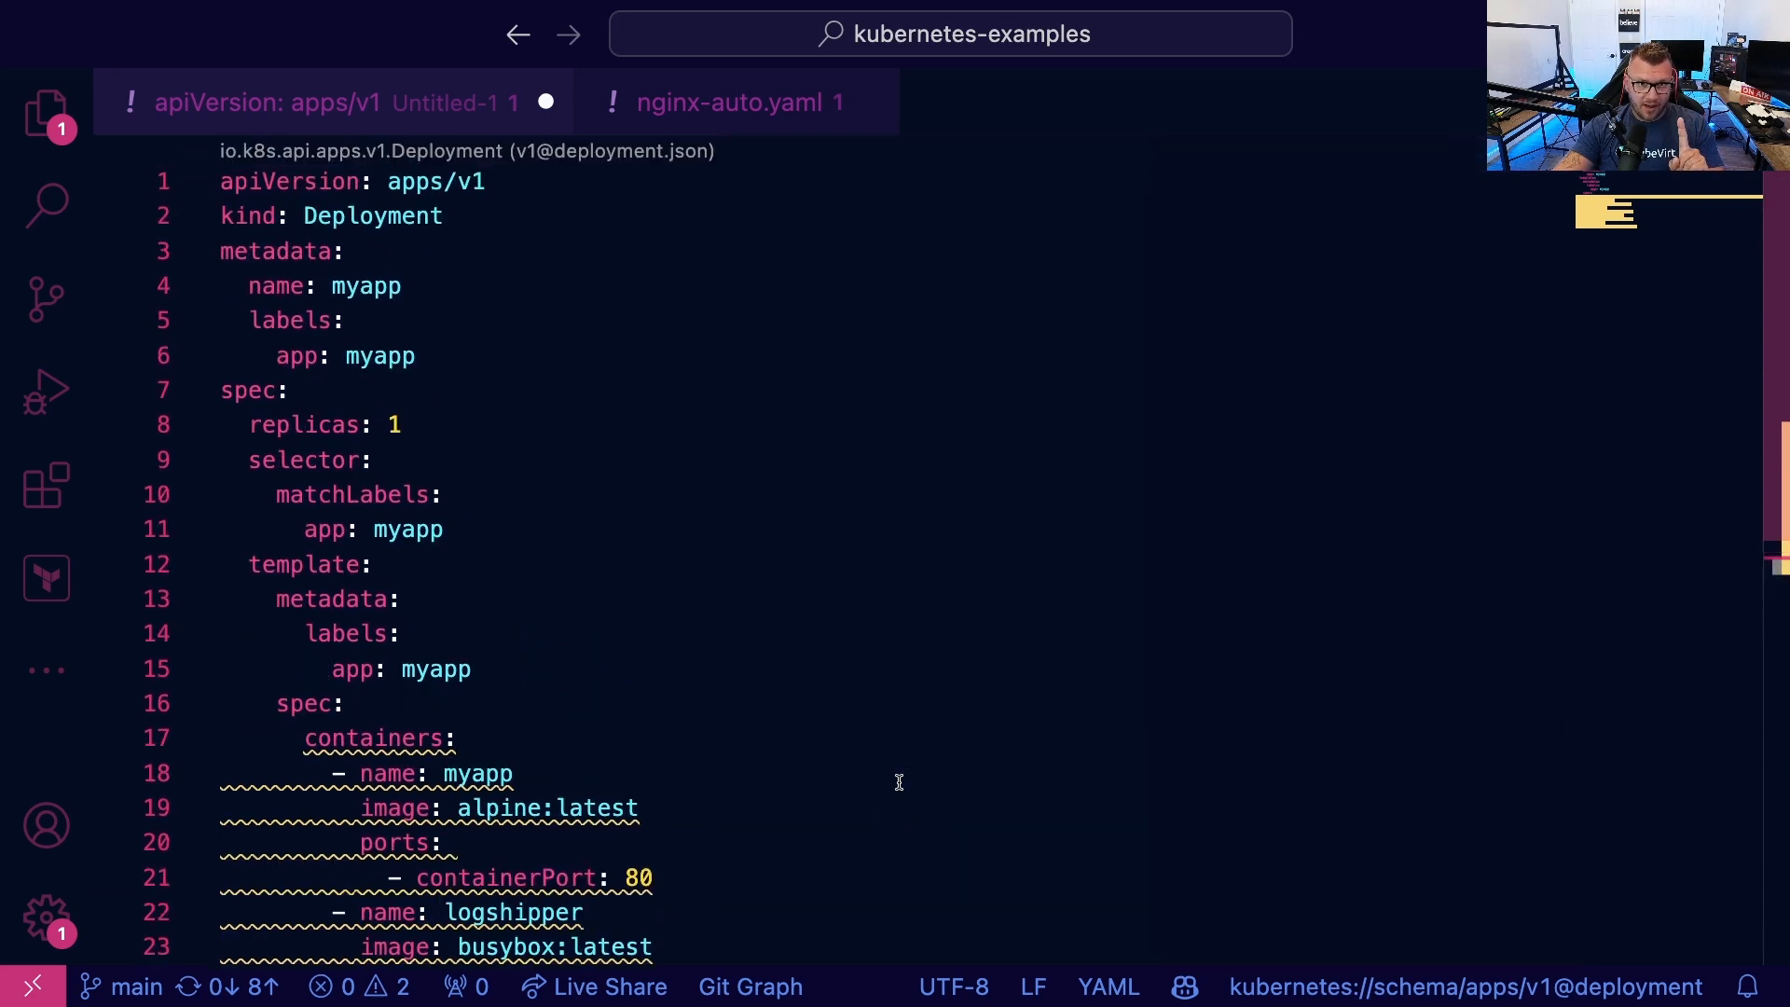
{"action": "left_click", "coordinate": [737, 101]}
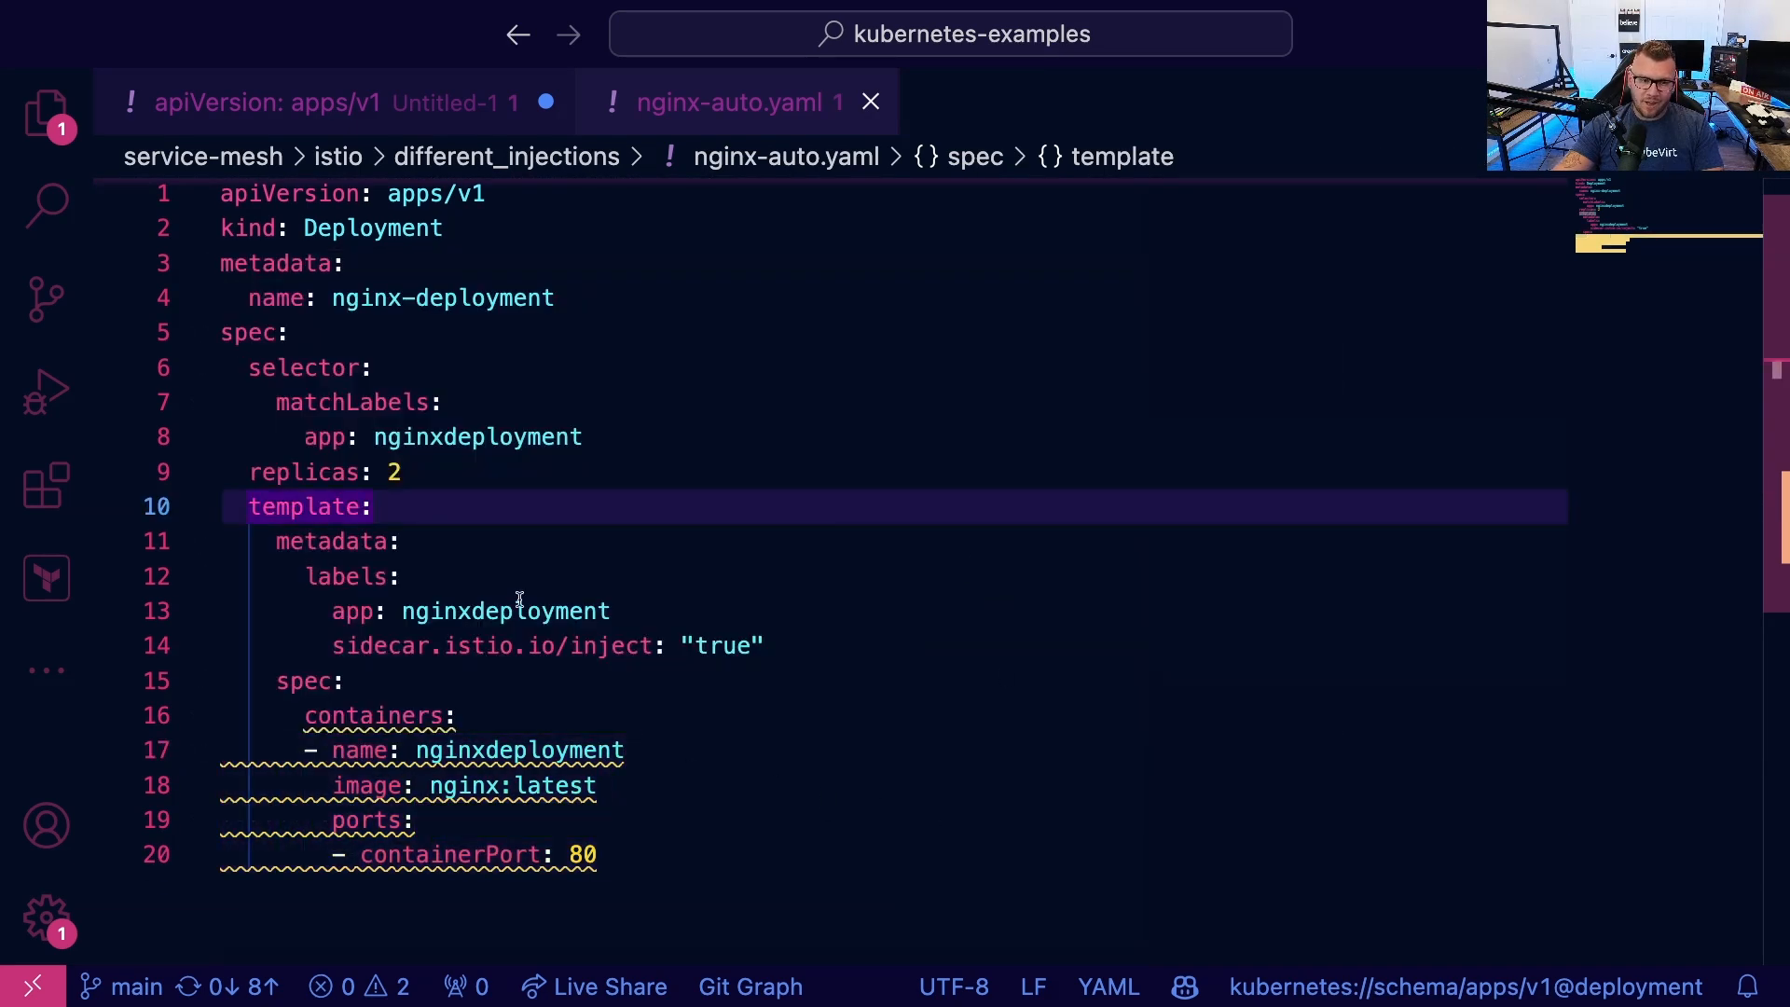
{"action": "mouse_move", "coordinate": [798, 613]}
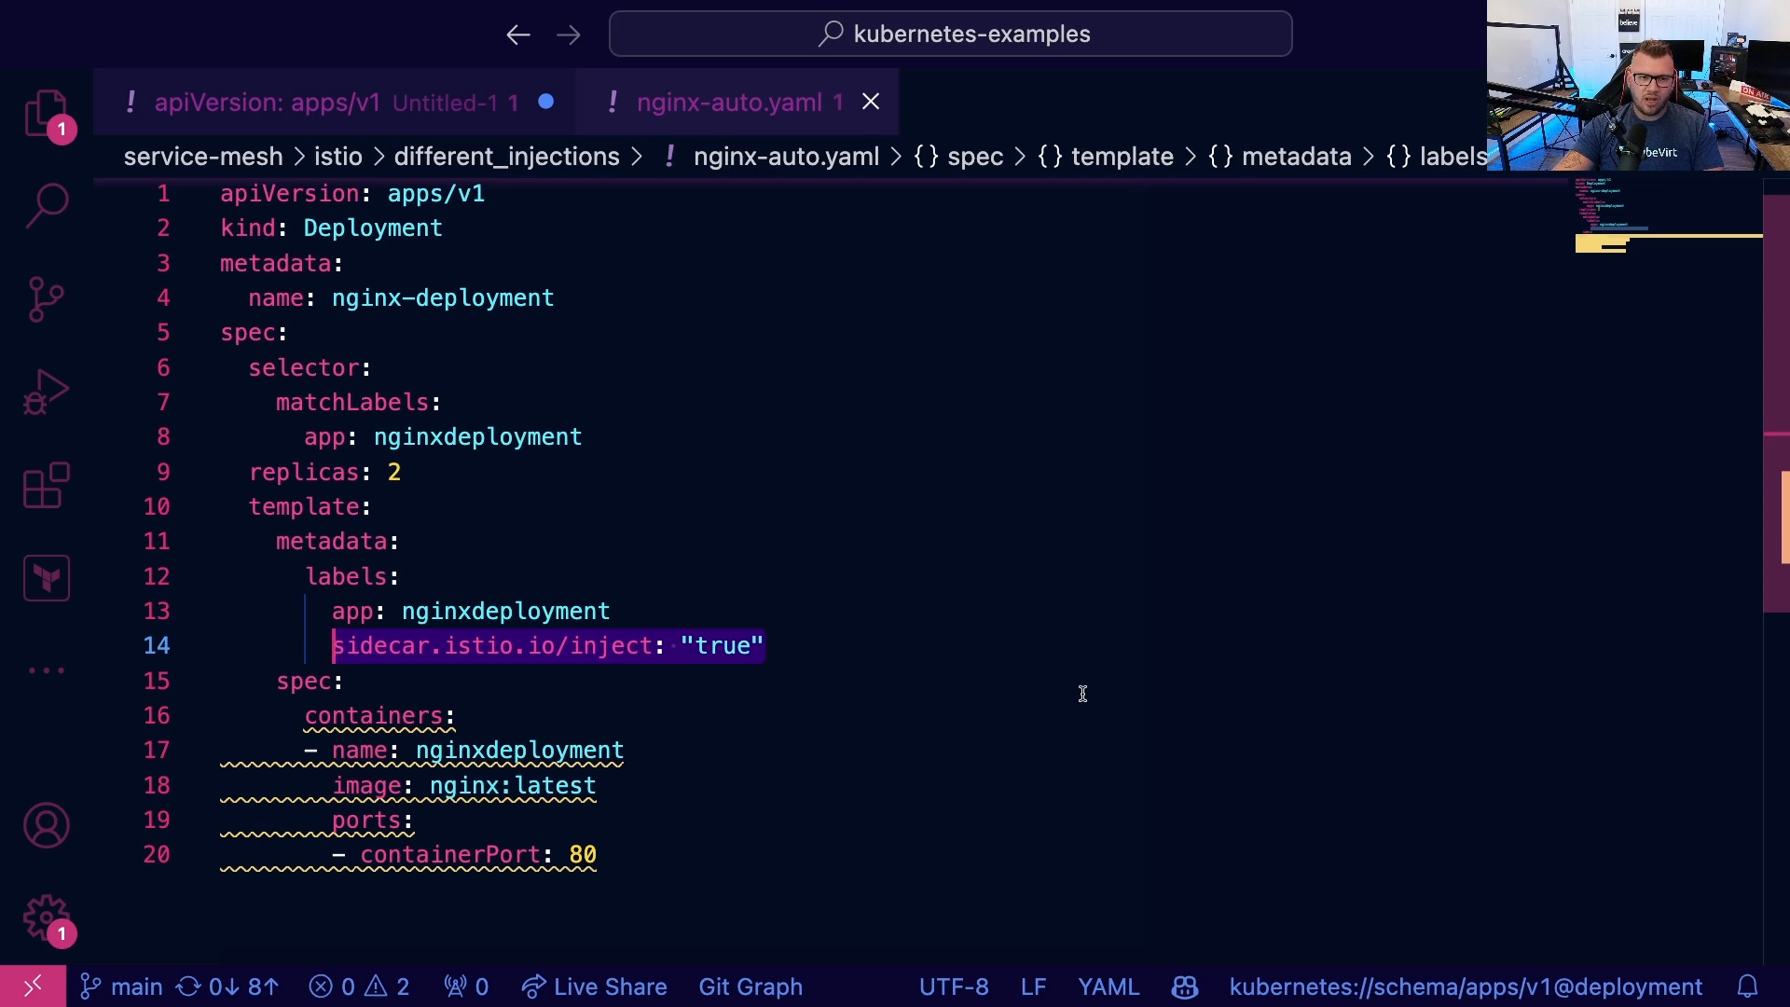
{"action": "mouse_move", "coordinate": [1037, 684]}
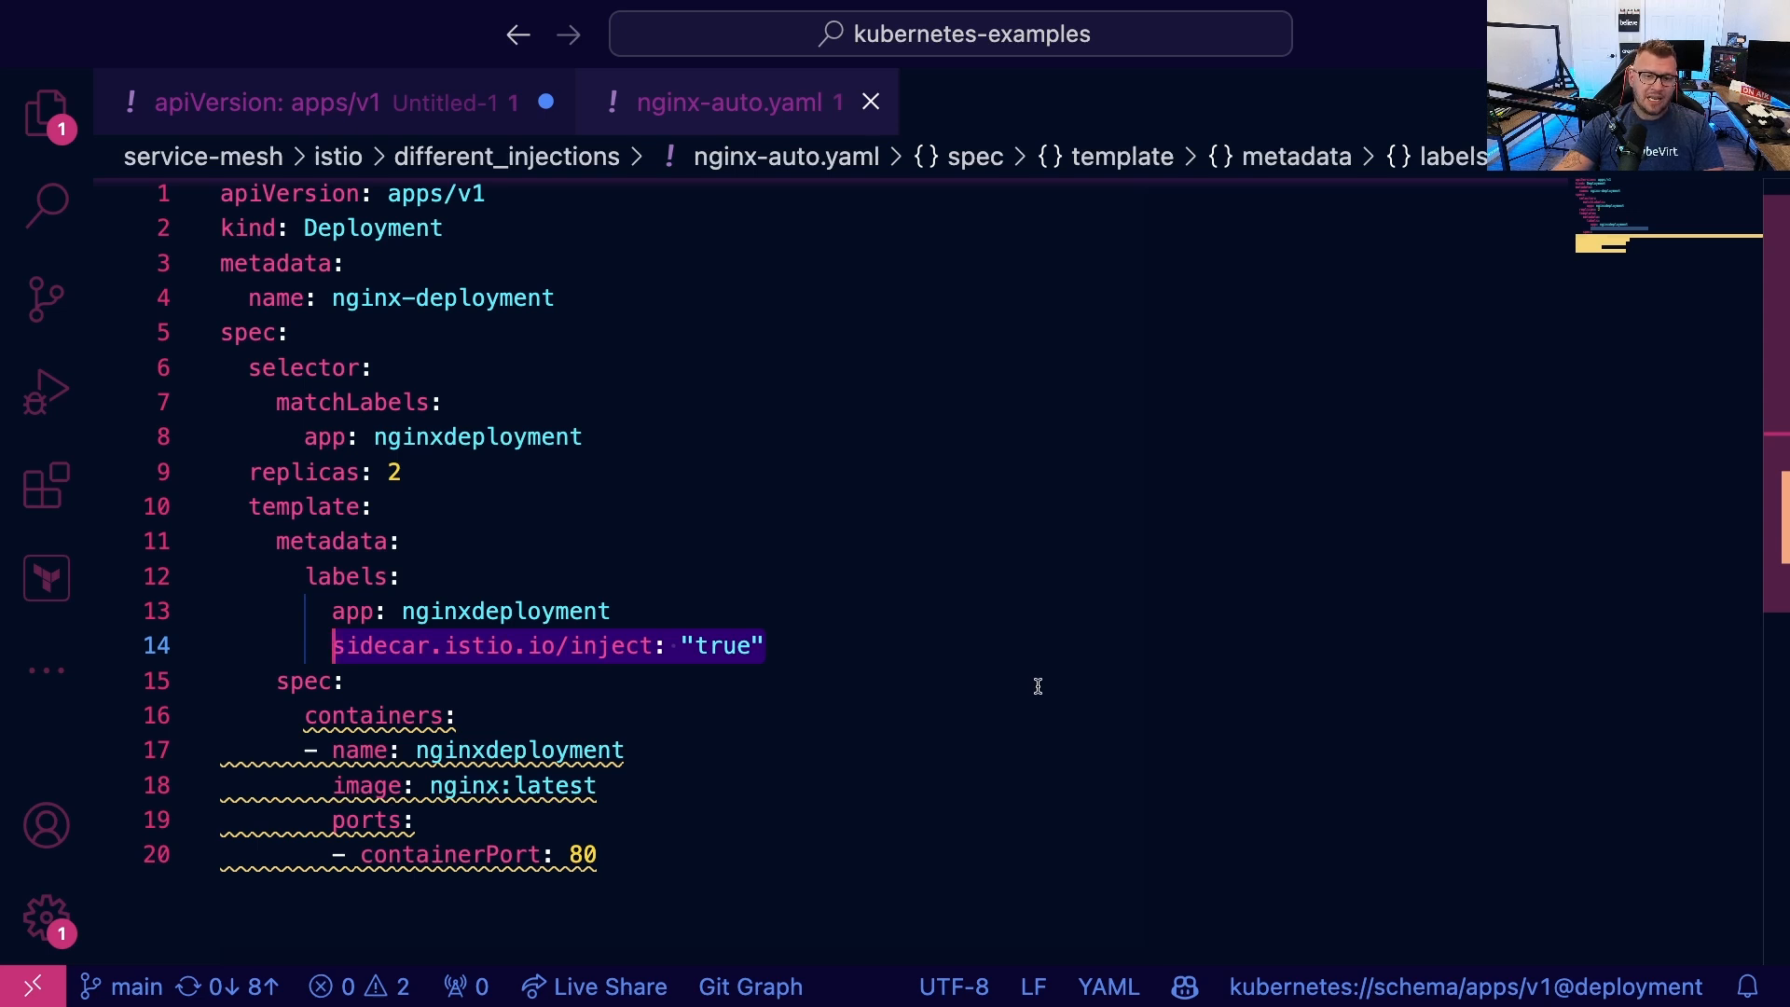
{"action": "mouse_move", "coordinate": [472, 388]}
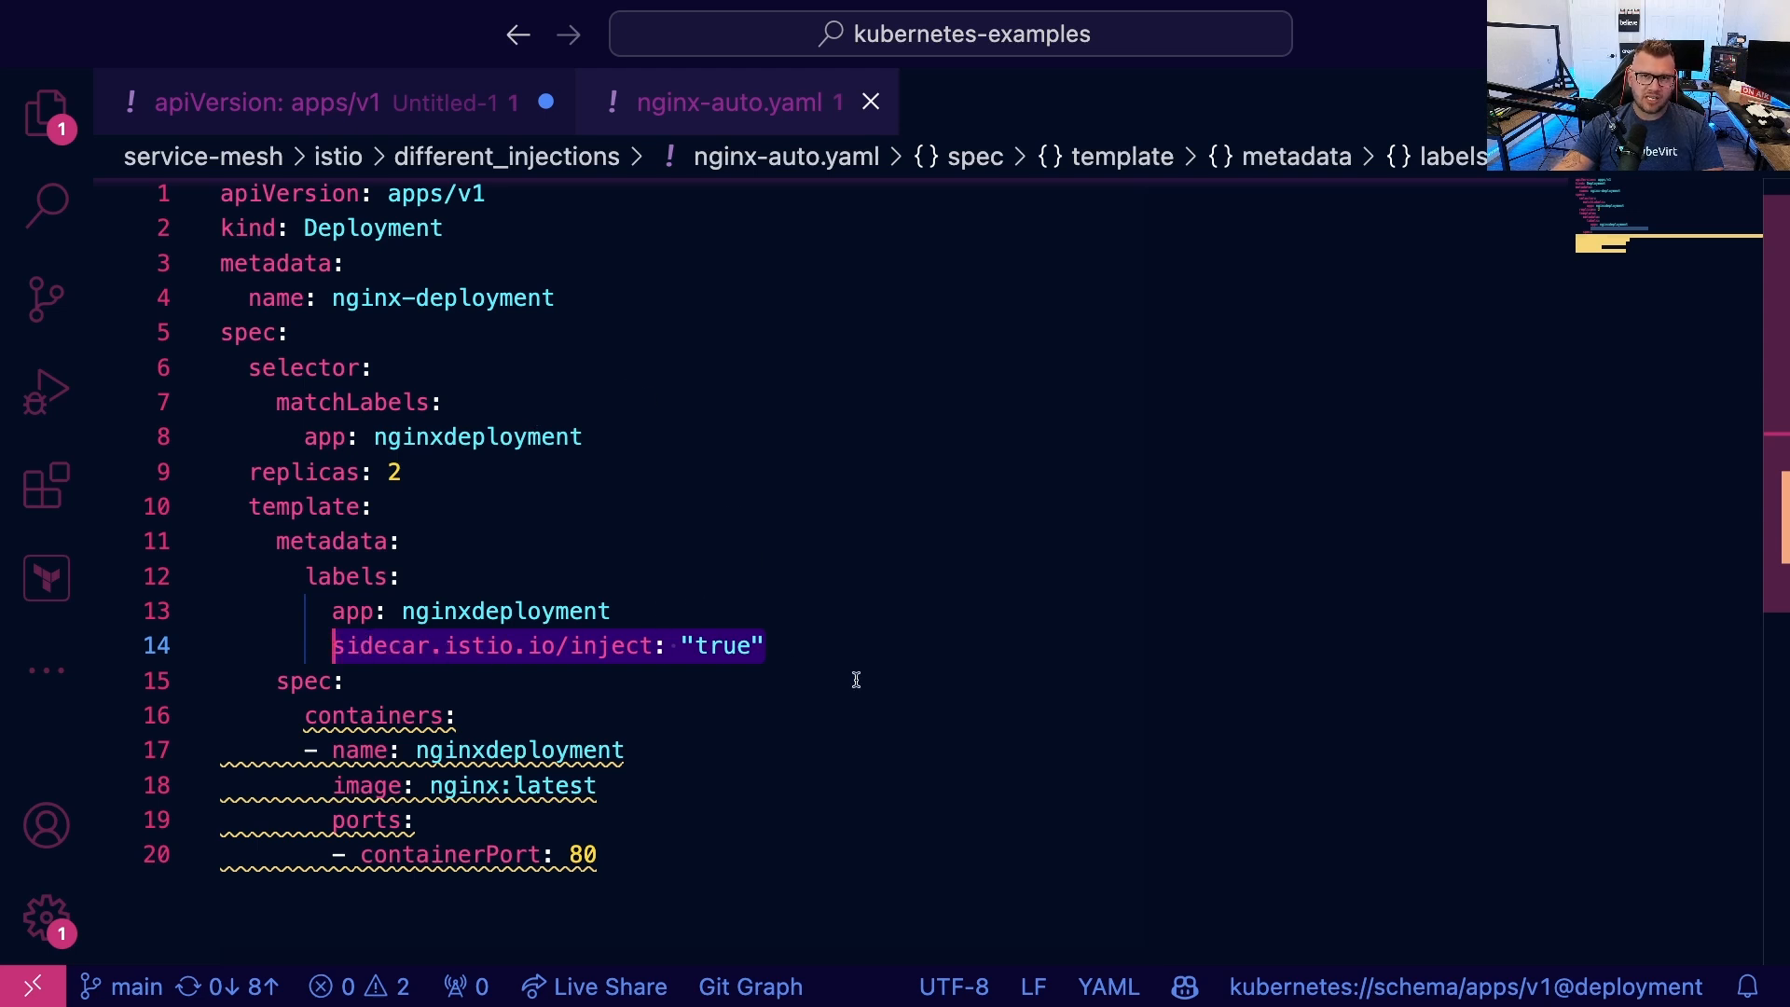
{"action": "mouse_move", "coordinate": [884, 671]}
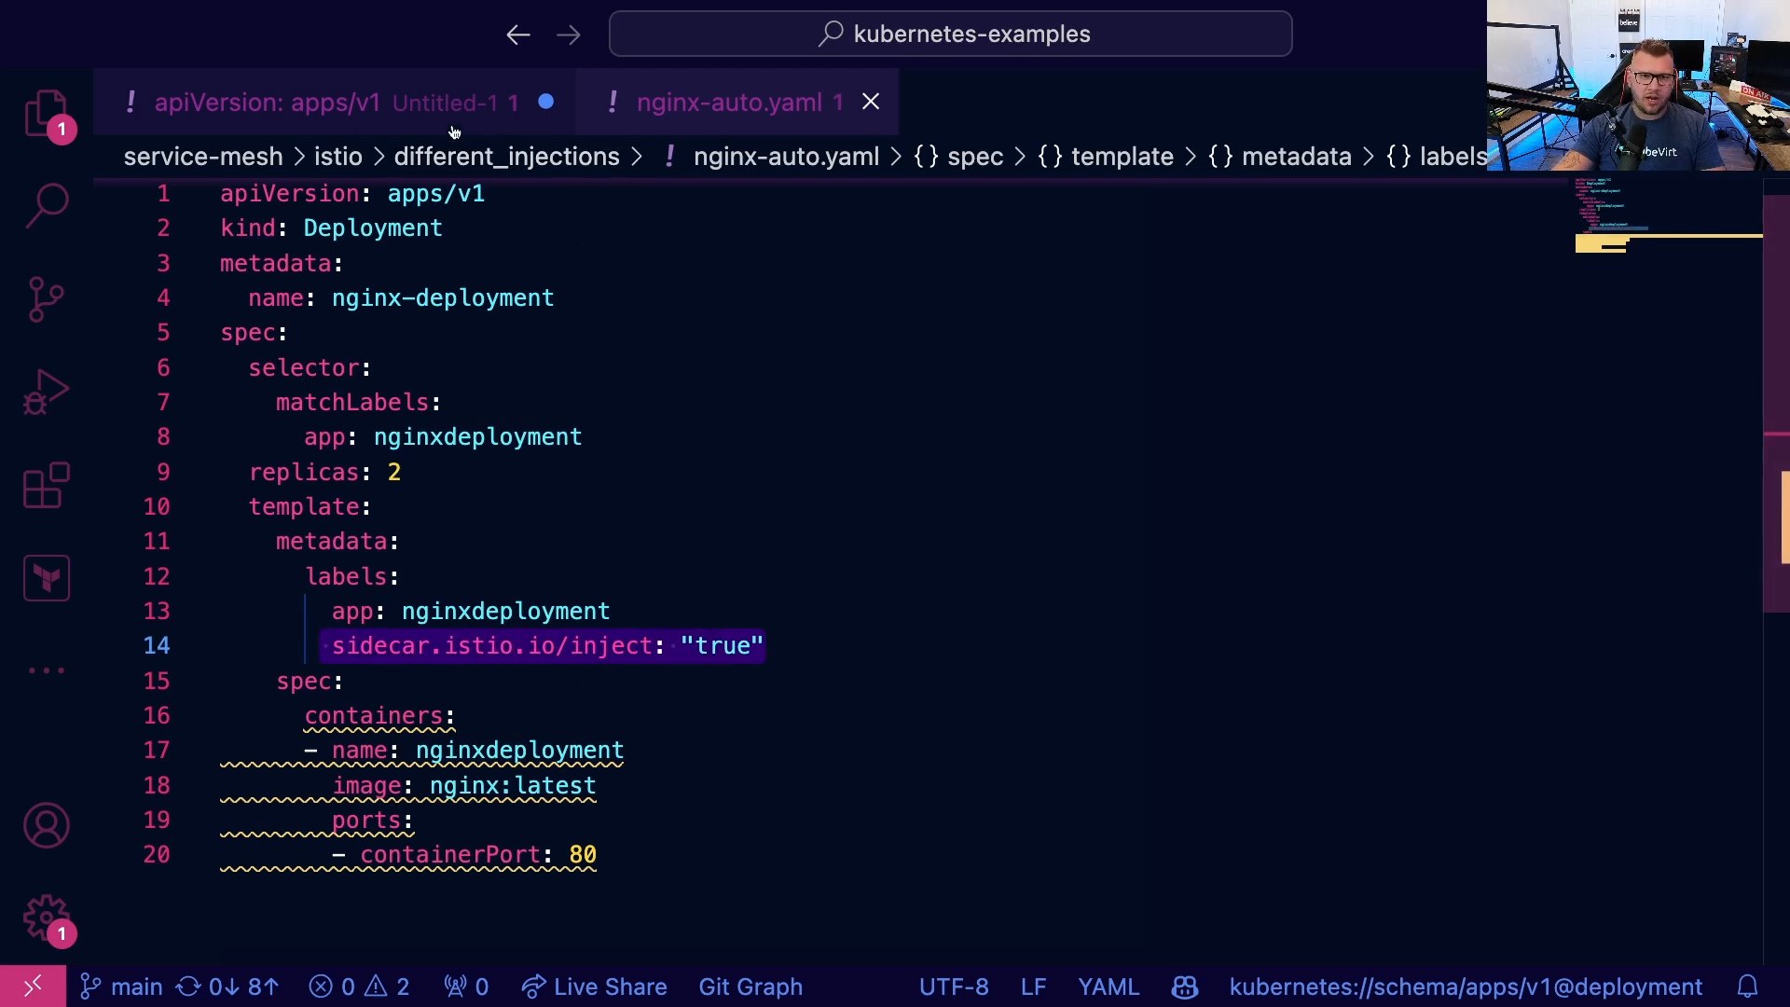
{"action": "left_click", "coordinate": [332, 102]}
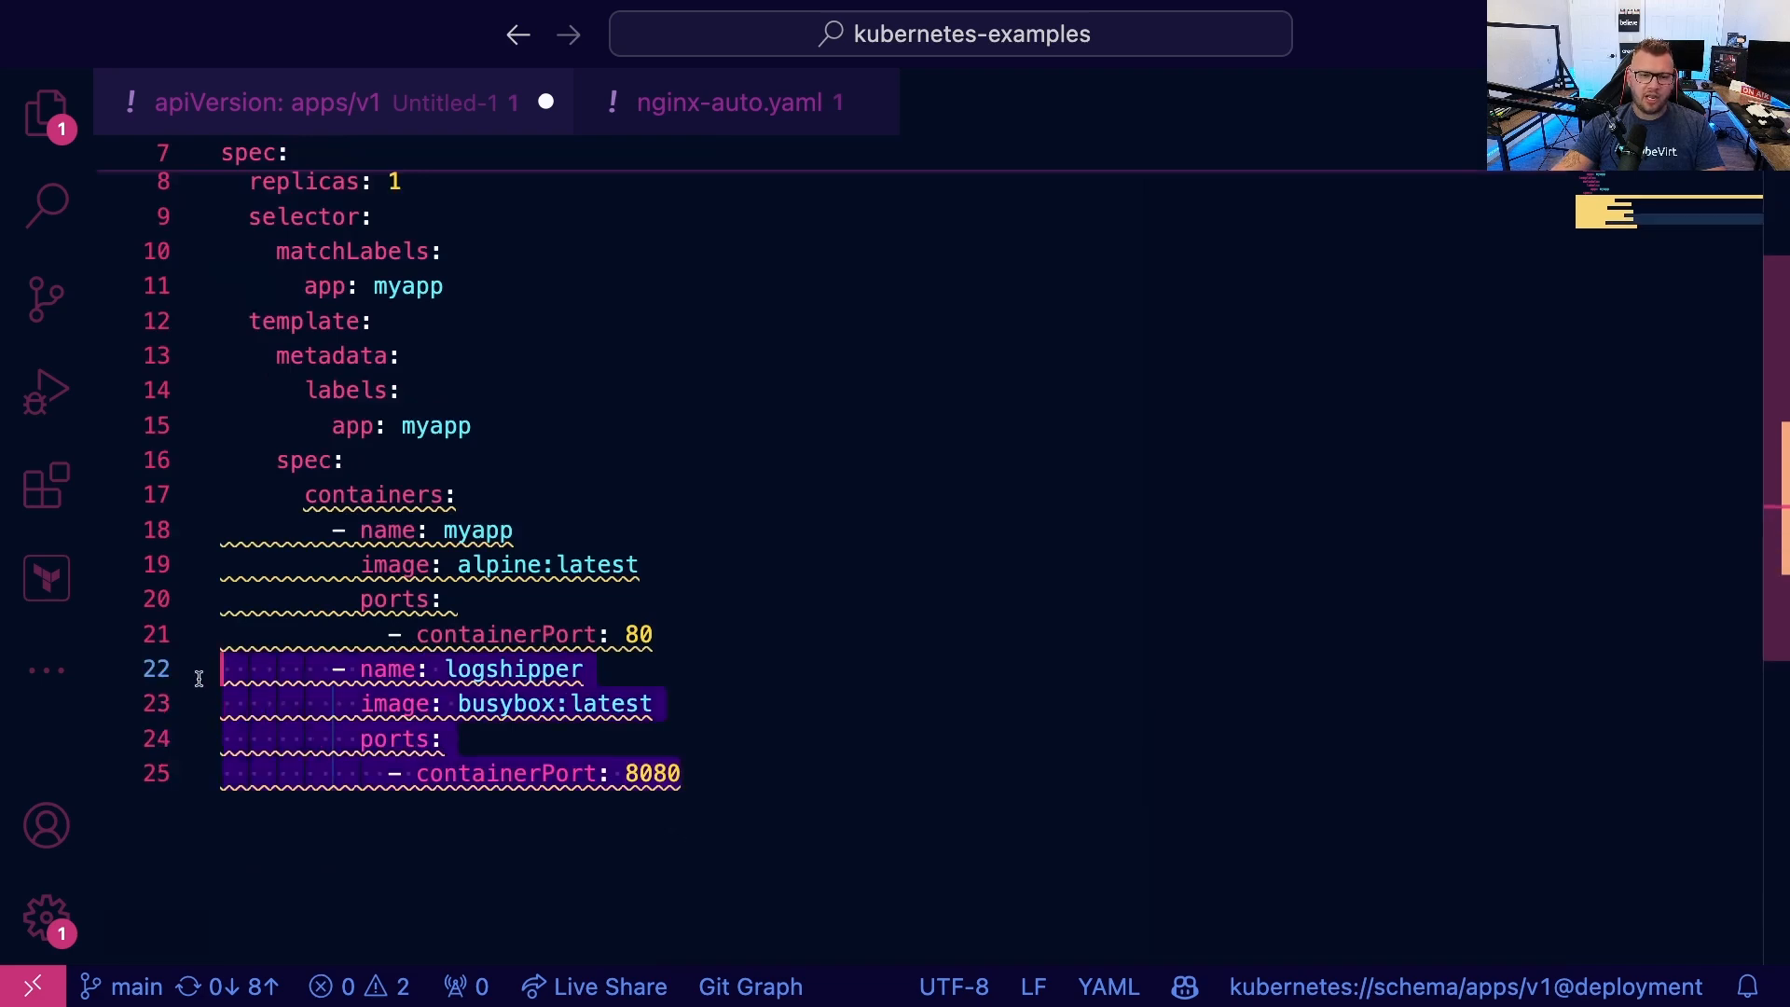